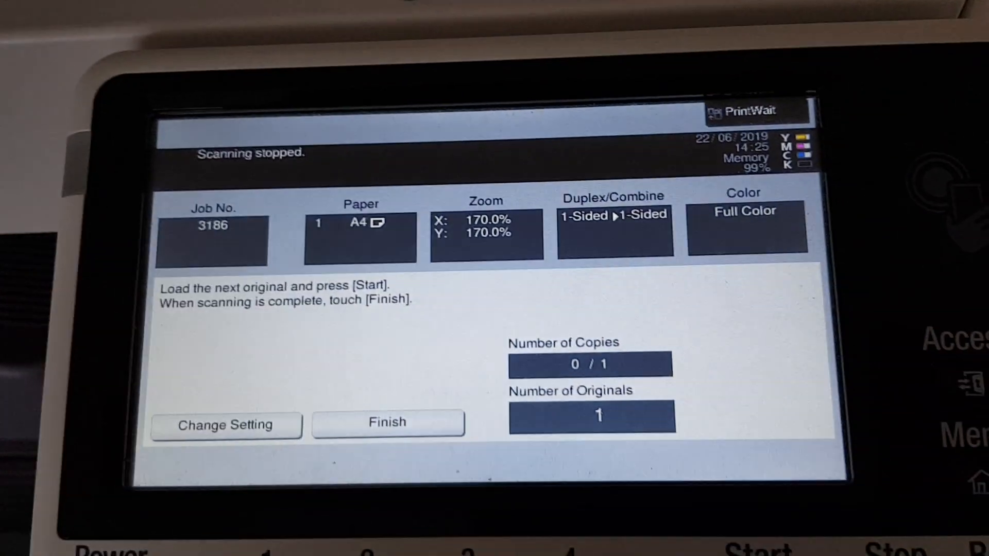
Finish scanning job 3186 and start printing the 170% colour A4 copy
click(386, 422)
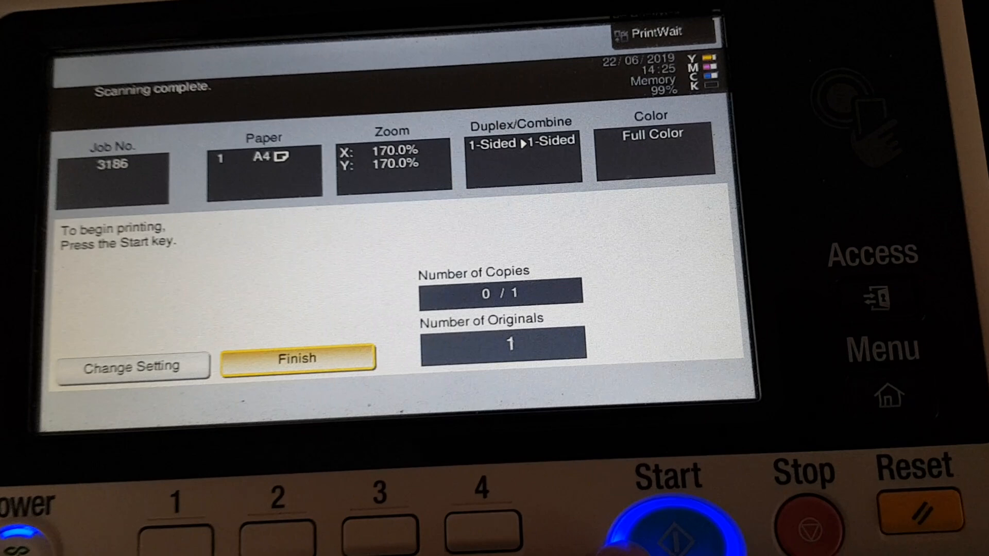
click(662, 511)
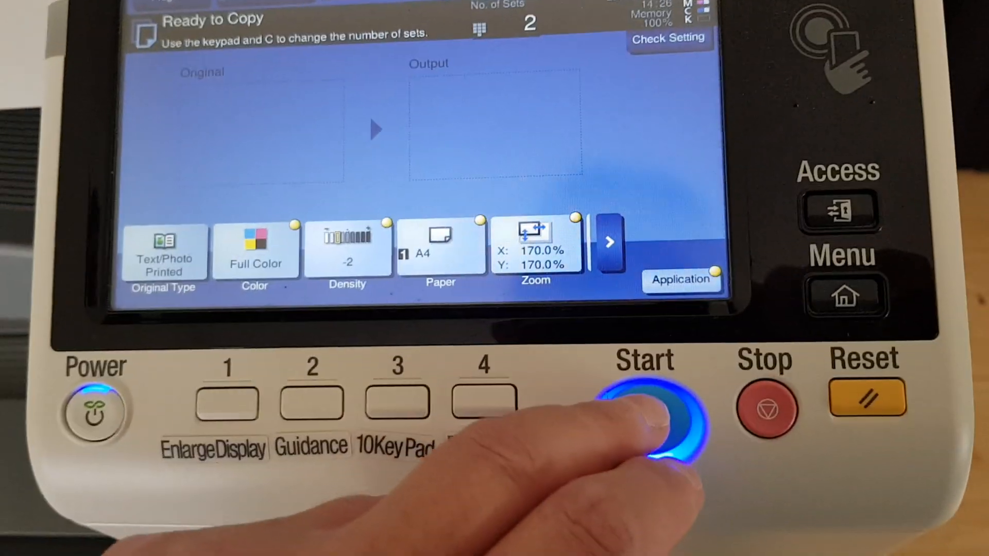
Start scanning the original for job 3187, two sets at 170% colour
click(644, 410)
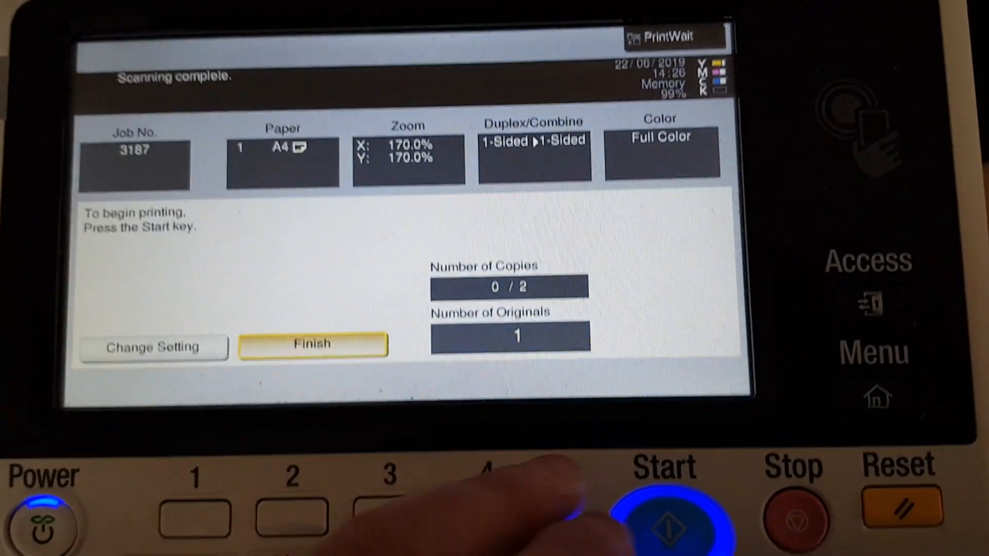
Begin printing the two scanned full-colour sets of job 3187
click(662, 526)
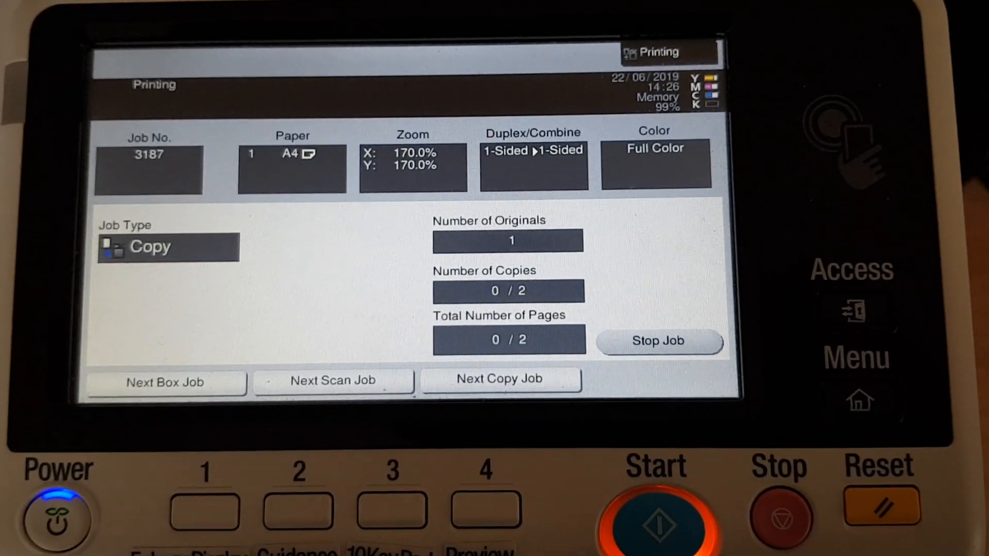